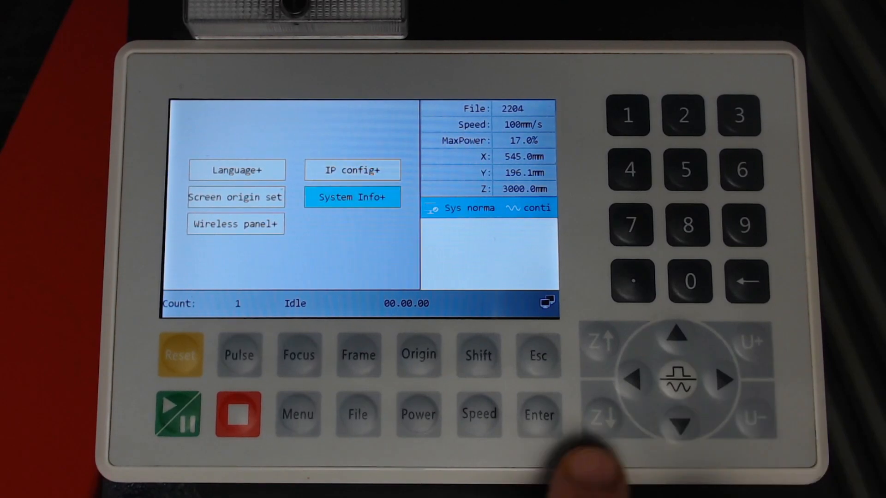
# Step: Show System Info on the panel and read the mainboard version and usage totals
pyautogui.click(352, 196)
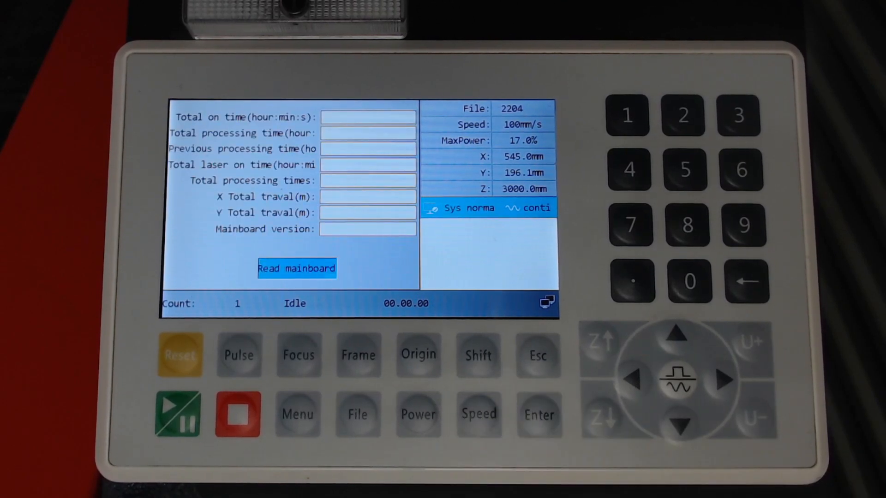
pyautogui.click(296, 268)
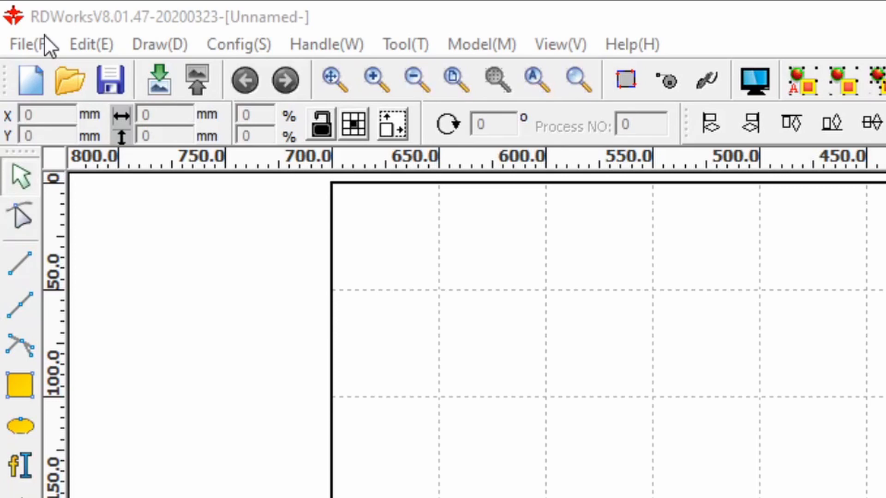
pyautogui.moveTo(50, 51)
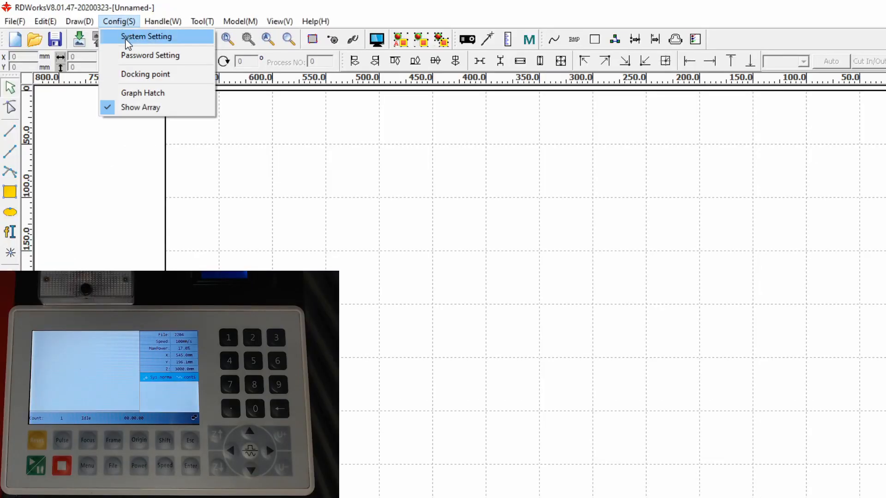
# Step: Unlock the Controller page of System Setting with the vendor password
pyautogui.click(147, 36)
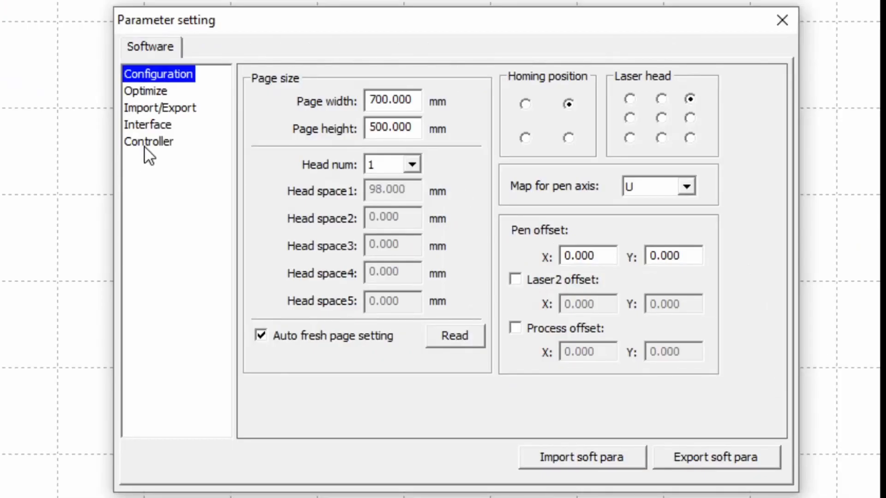
pyautogui.click(148, 141)
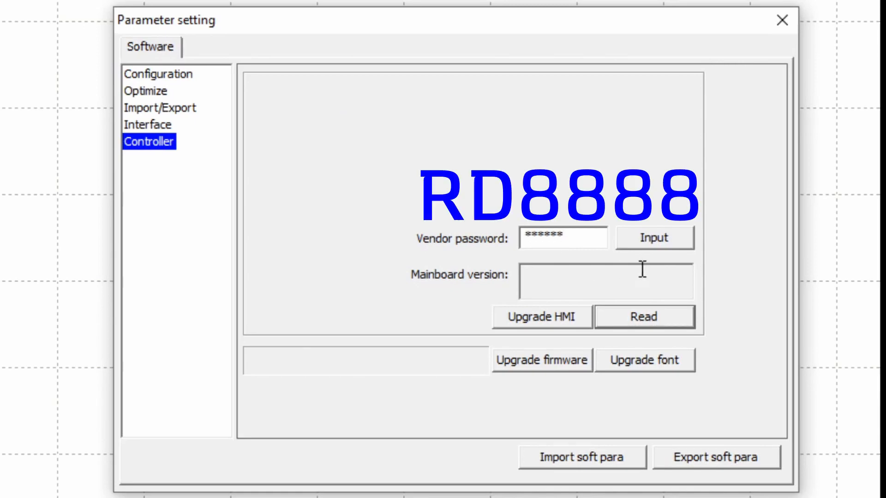
pyautogui.click(656, 238)
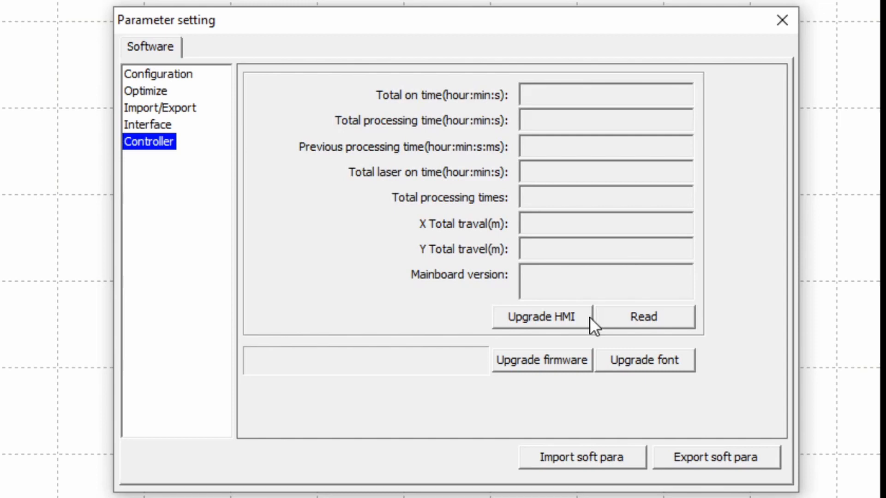
# Step: Read the mainboard statistics showing RDLC-V15.01.04, then start the firmware upgrade
pyautogui.click(644, 317)
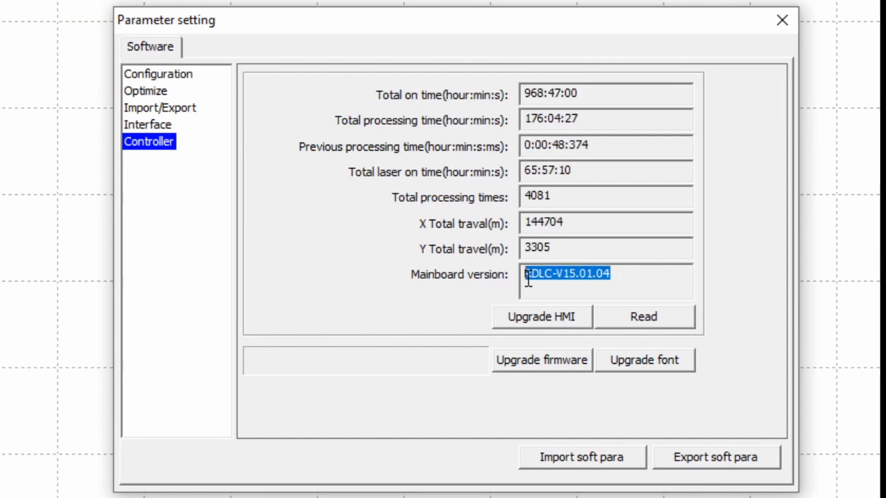
pyautogui.moveTo(326, 384)
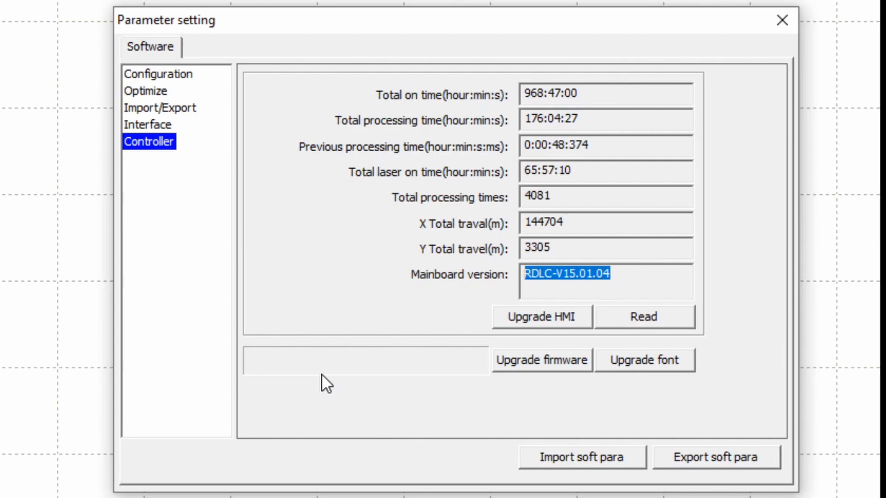
pyautogui.moveTo(377, 383)
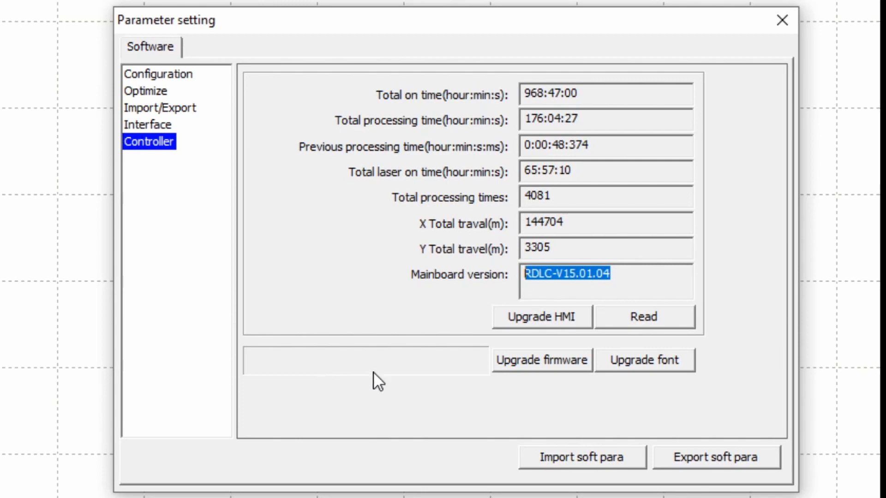
pyautogui.moveTo(556, 370)
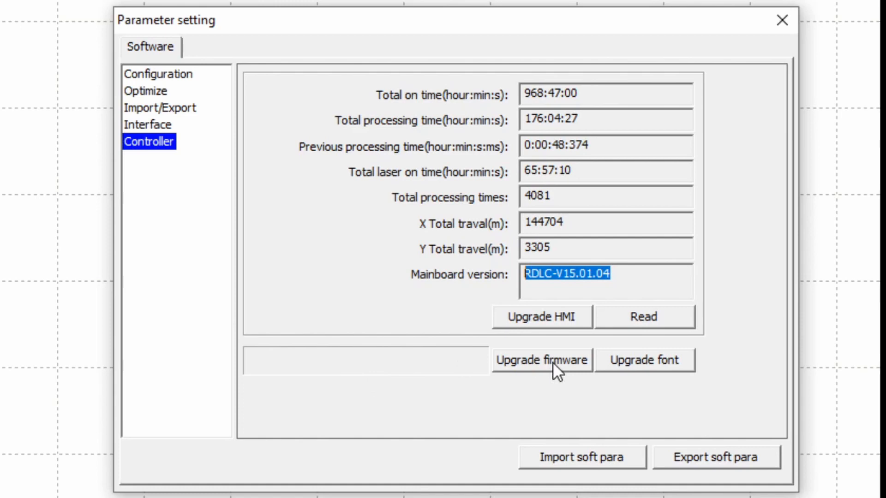
pyautogui.click(541, 360)
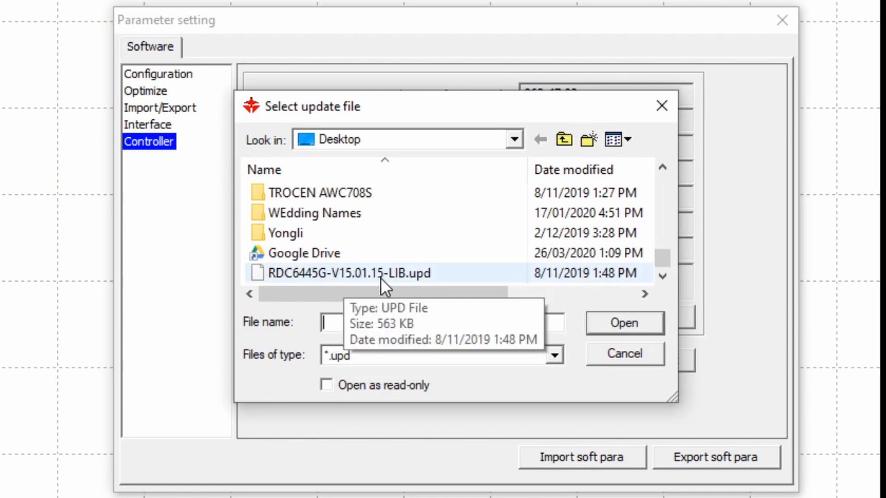
# Step: Load RDC6445G-V15.01.15-LIB.upd from the Desktop as the update file
pyautogui.click(357, 273)
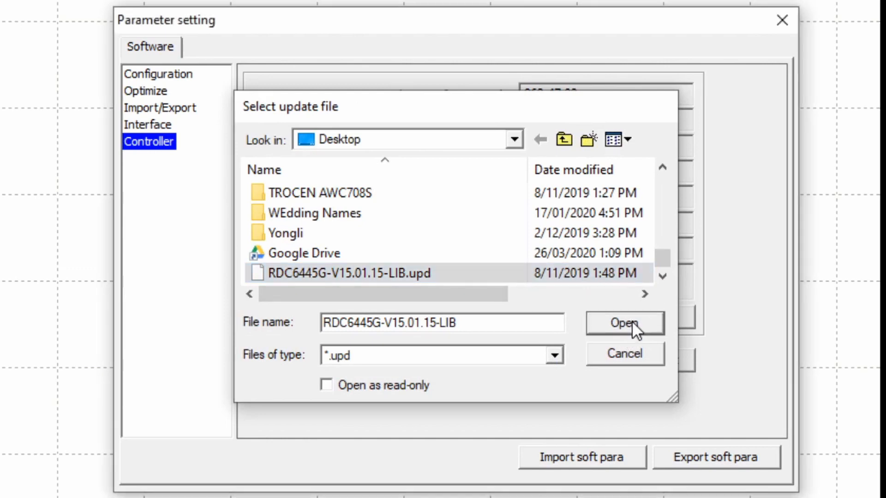
pyautogui.click(624, 324)
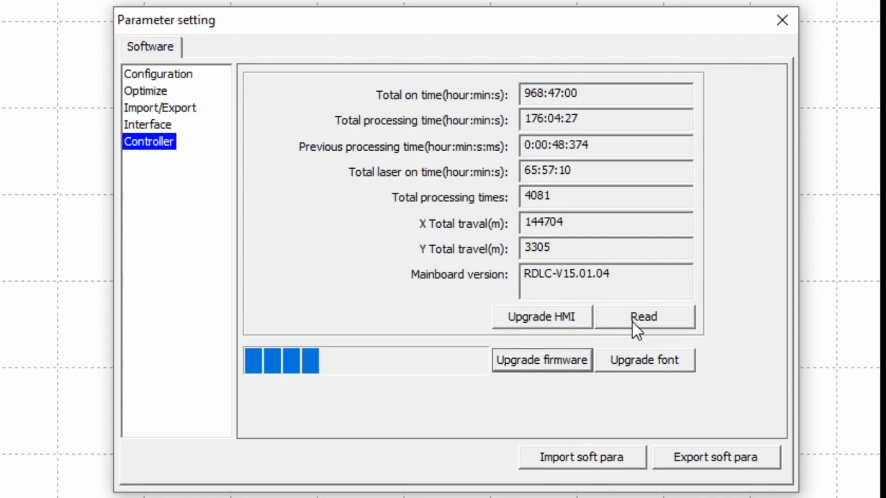
# Step: Let the firmware transfer complete until the update files download successfully
pyautogui.click(643, 317)
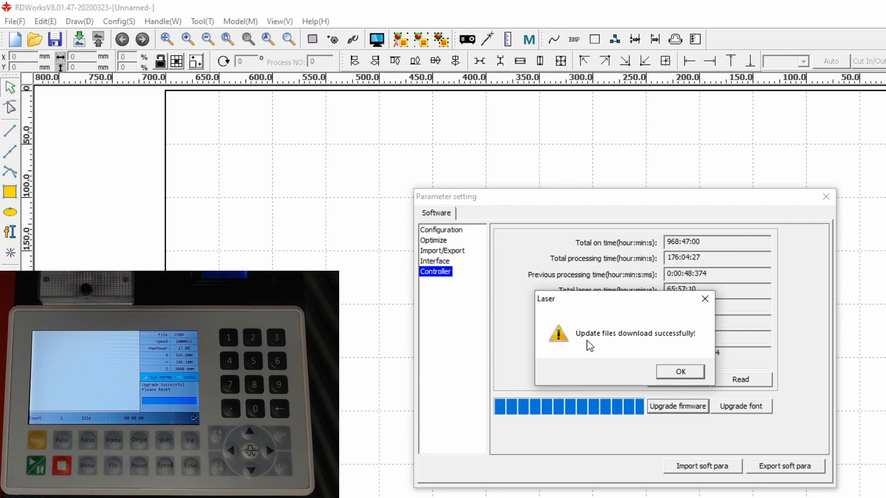
pyautogui.moveTo(590, 346)
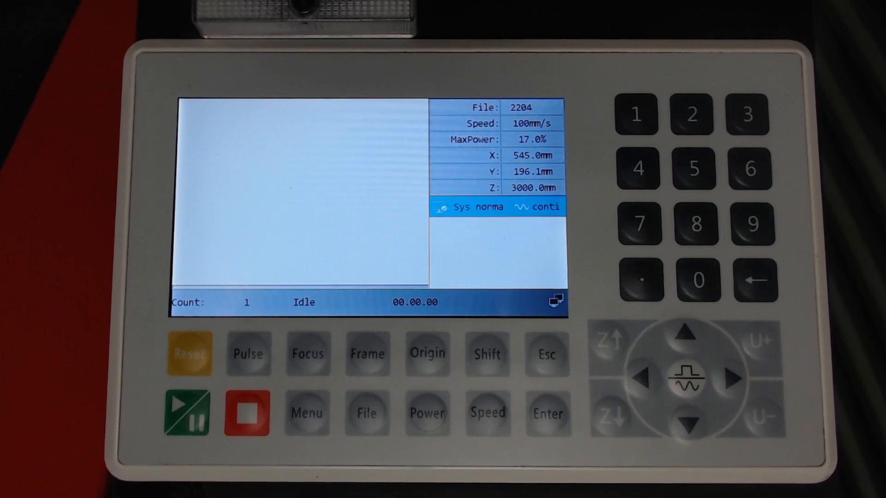
# Step: Reset the controller panel so it restarts idle with the new firmware
pyautogui.click(191, 352)
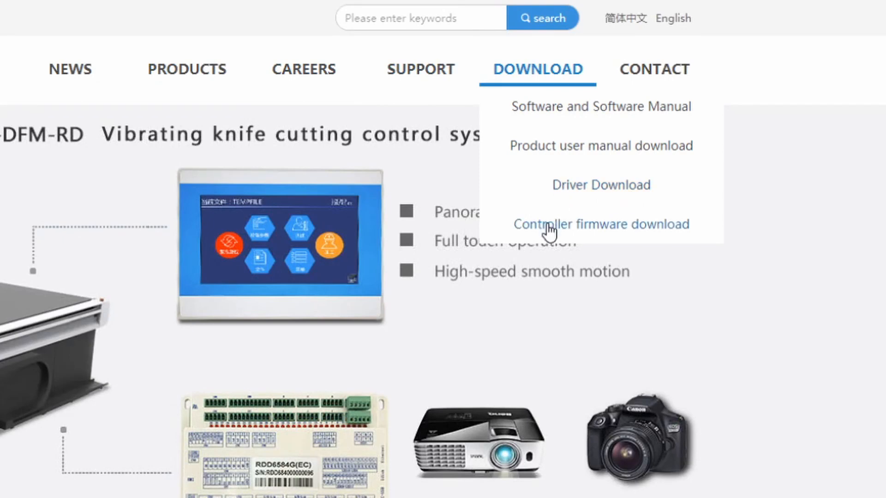
# Step: Go to the Controller firmware download page on the Ruida website
pyautogui.click(601, 223)
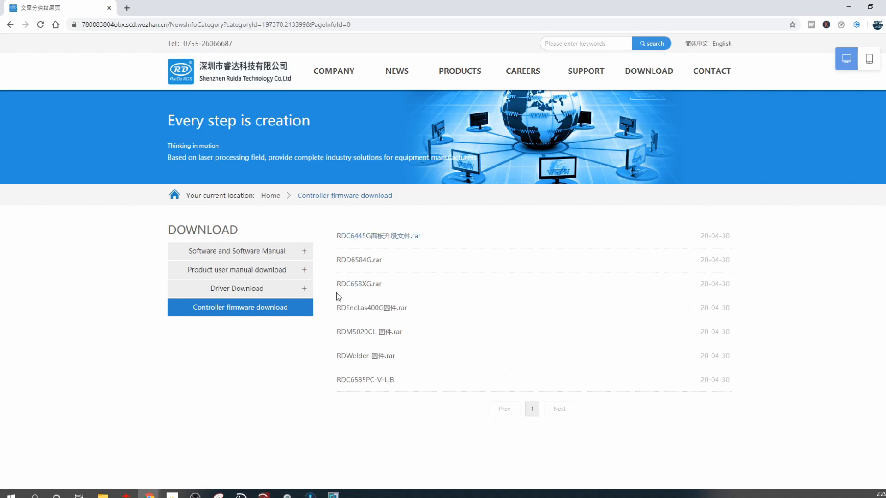
pyautogui.moveTo(343, 363)
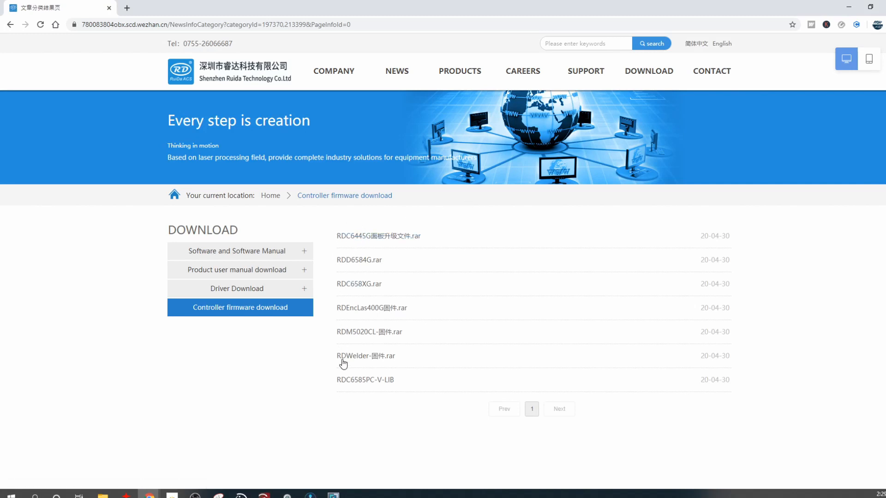
pyautogui.moveTo(586, 71)
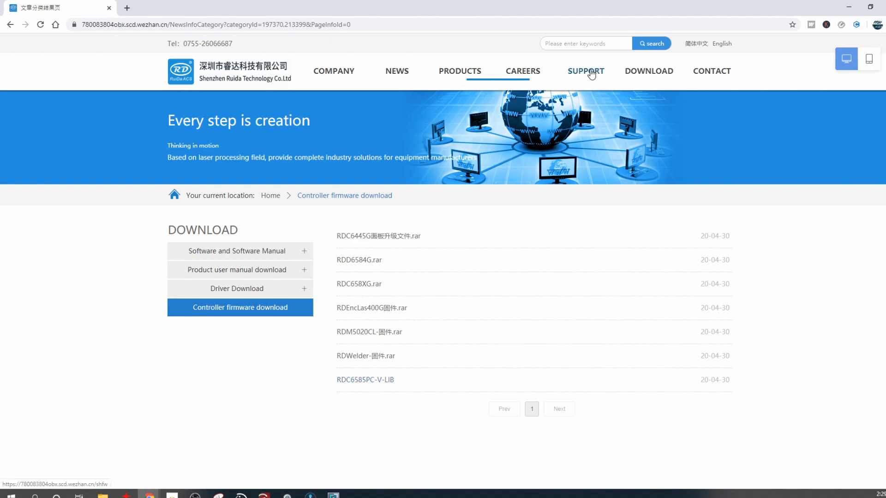